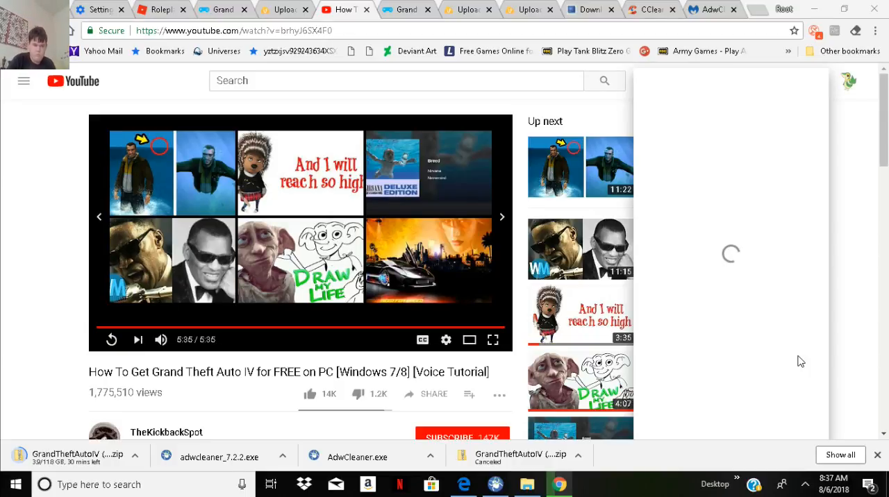
pyautogui.moveTo(726, 214)
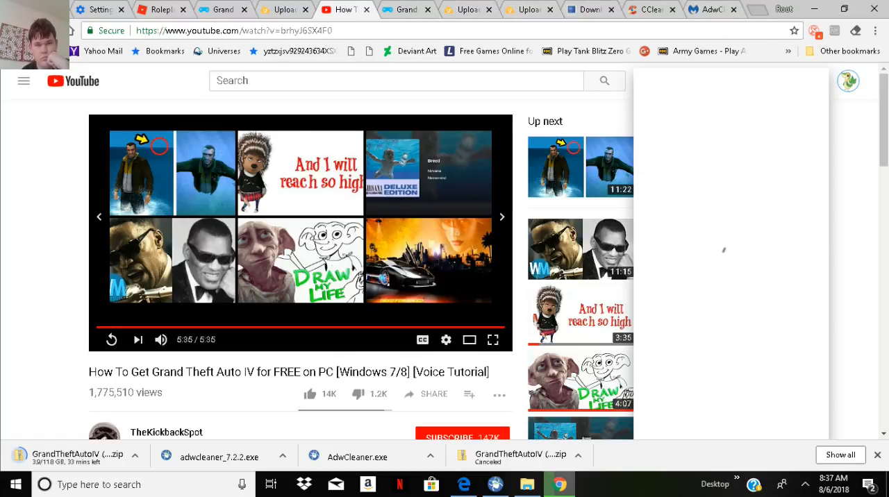
# Leave the GTA IV video for a new Chrome tab and begin typing 'clash of'
pyautogui.click(761, 10)
pyautogui.write('clash of')
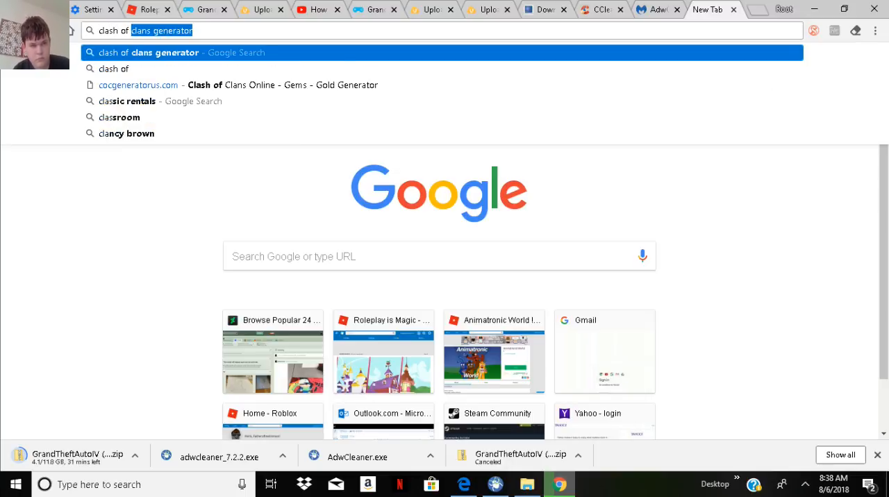
# Search Google for 'clash of clans hack' and bring the GetJar and Quora listings into view
pyautogui.press('Return')
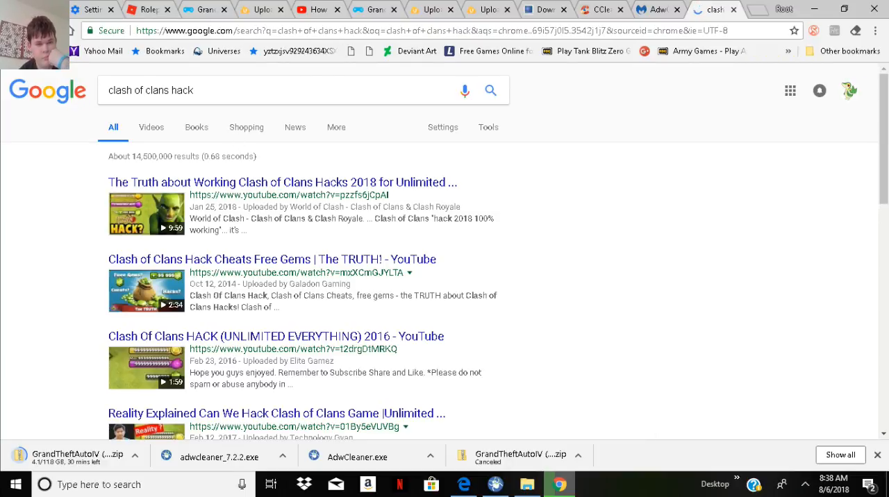
pyautogui.scroll(-3)
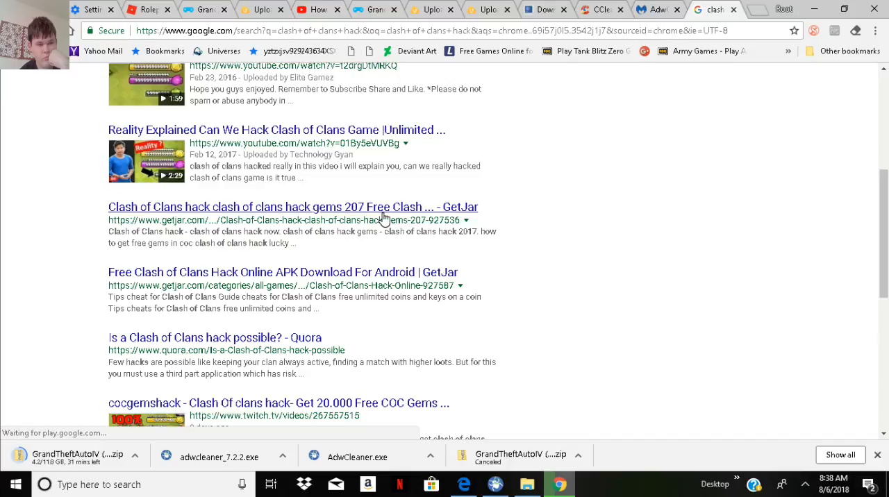
# Attempt the GetJar hack page, hit the Malwarebytes riskware block, and return to the results top
pyautogui.click(292, 207)
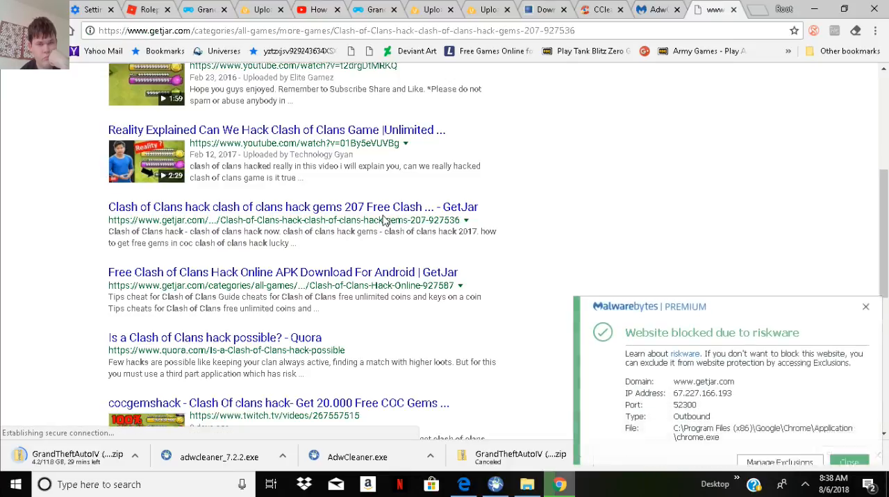
pyautogui.click(292, 219)
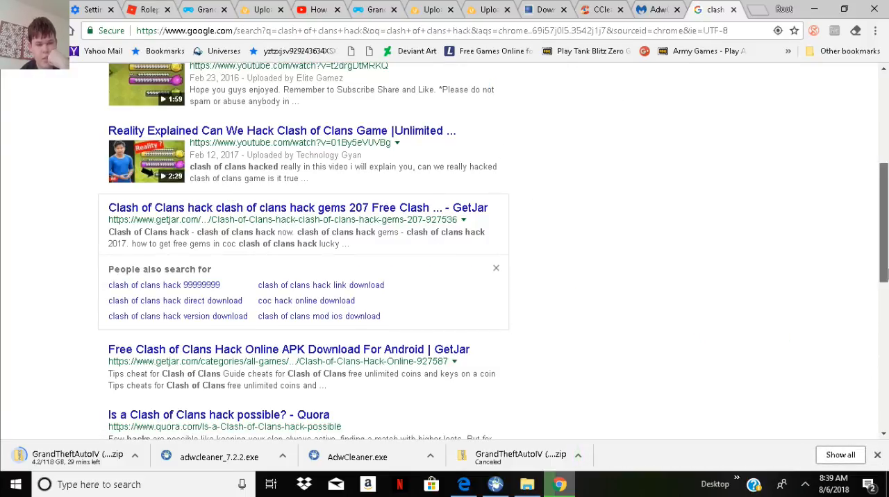
pyautogui.scroll(3)
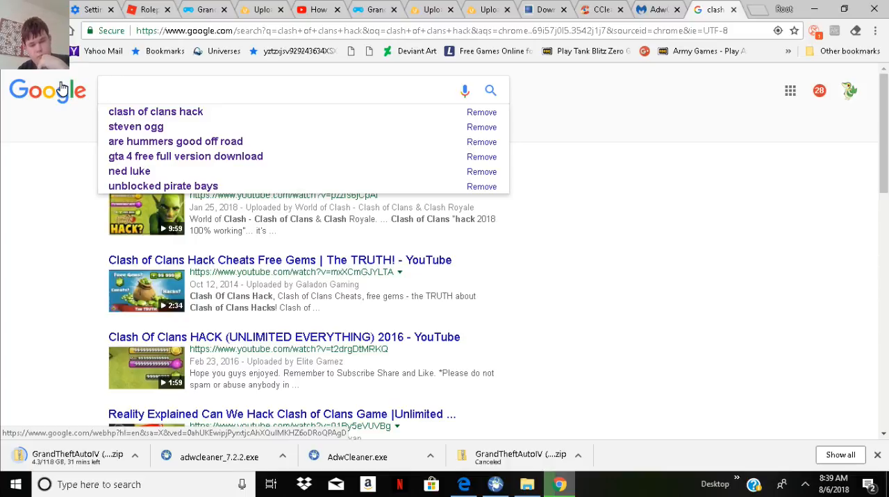
pyautogui.click(284, 90)
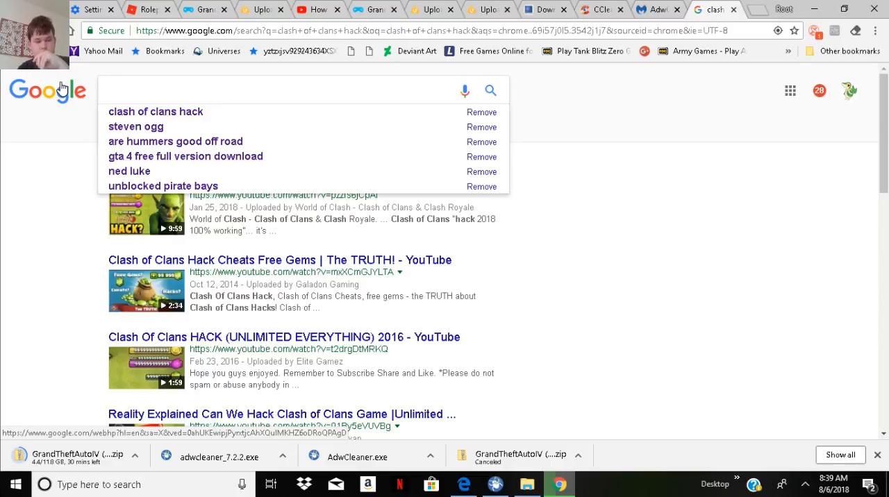
pyautogui.click(278, 90)
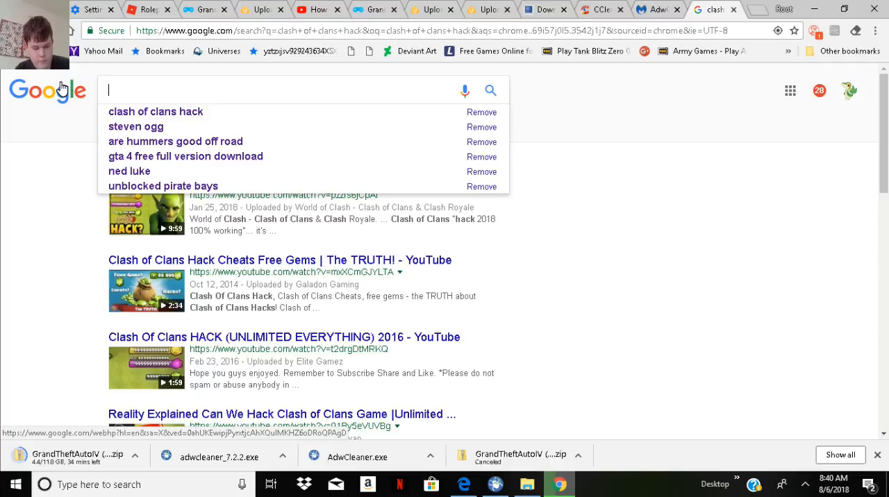
# Search Google for 'robux generator' via the autocomplete suggestion
pyautogui.write('r')
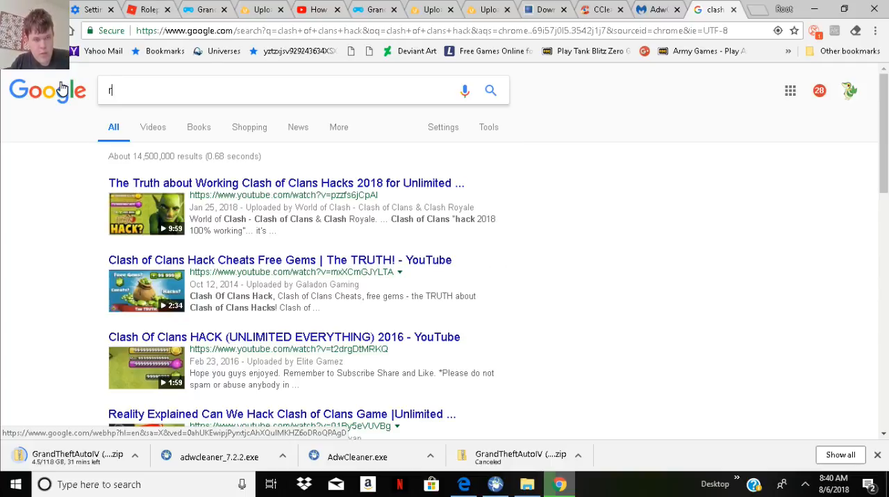
pyautogui.write('robux gener')
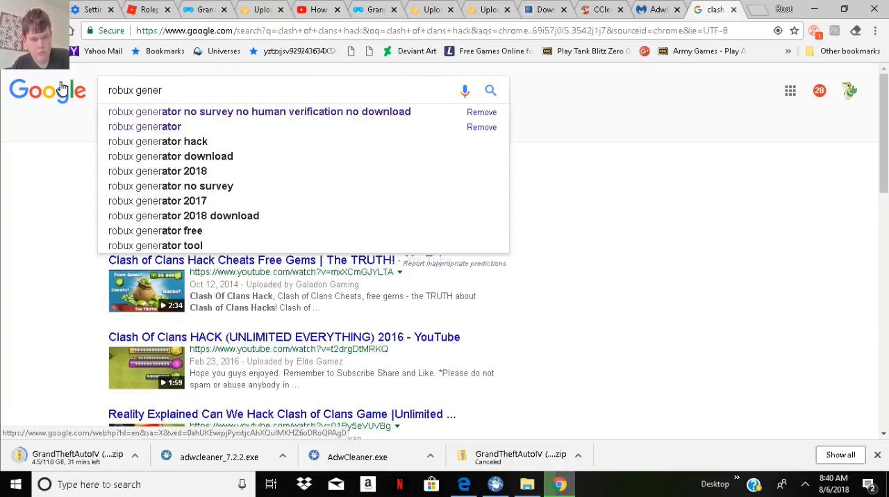
pyautogui.click(145, 126)
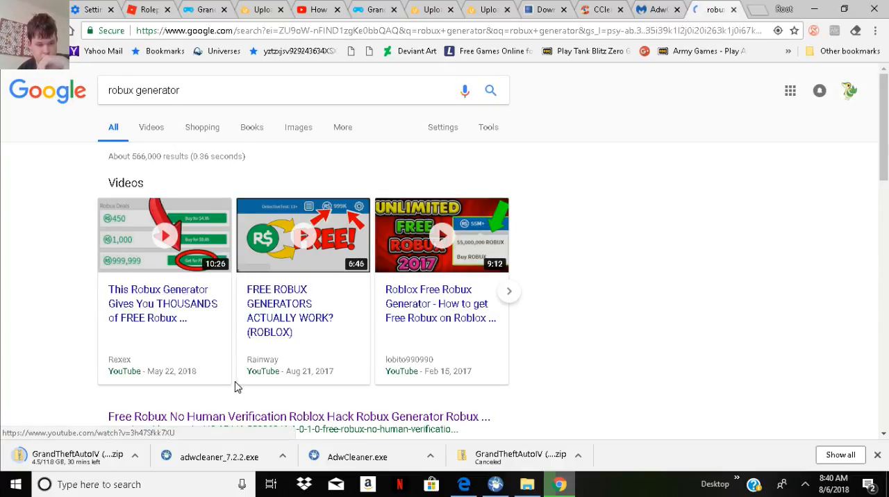
# Scroll the robux generator results down to the Steam Community and Scratch listings
pyautogui.scroll(-3)
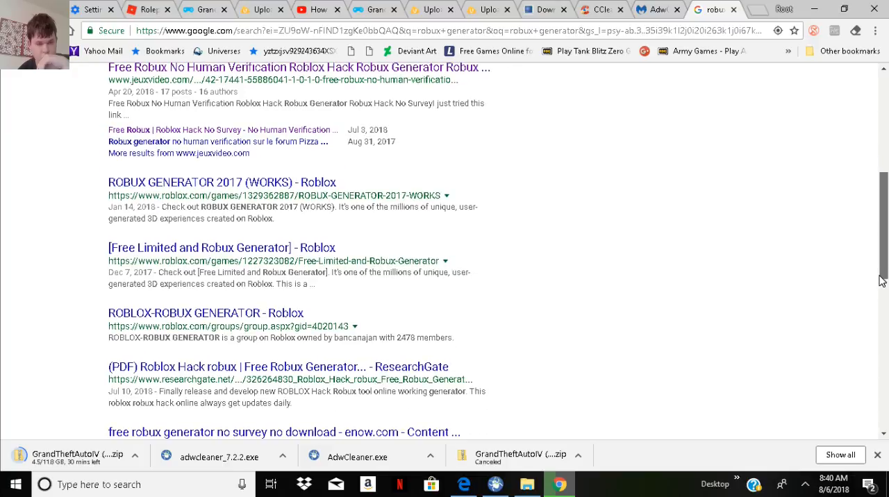
pyautogui.scroll(3)
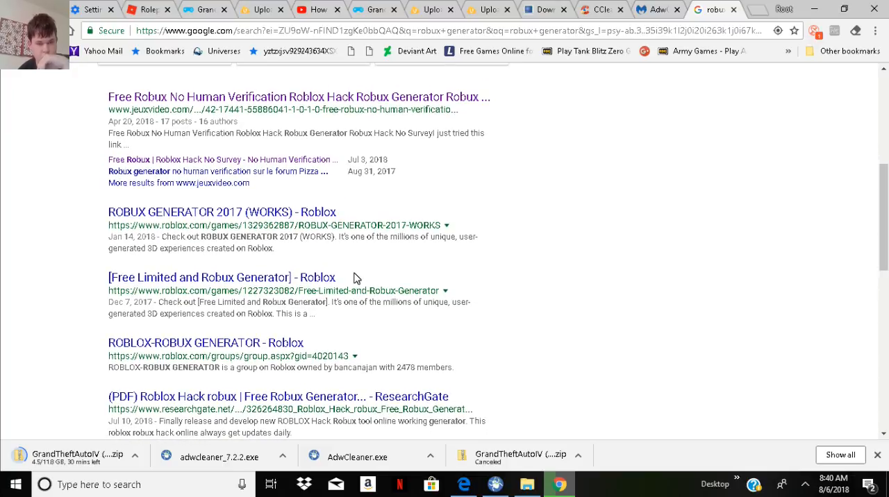
pyautogui.scroll(-3)
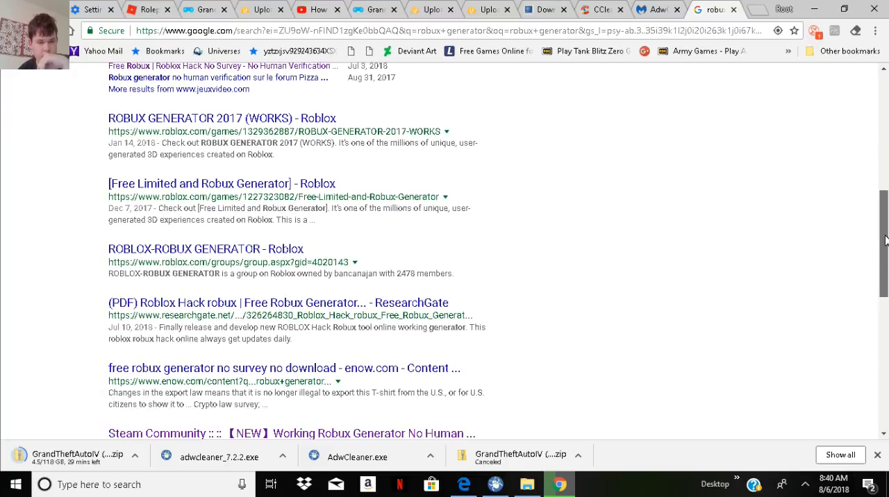
pyautogui.scroll(-3)
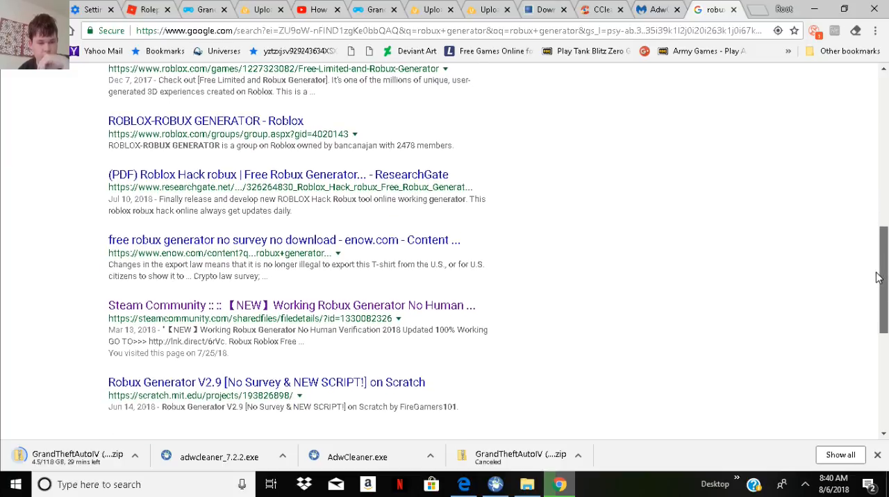